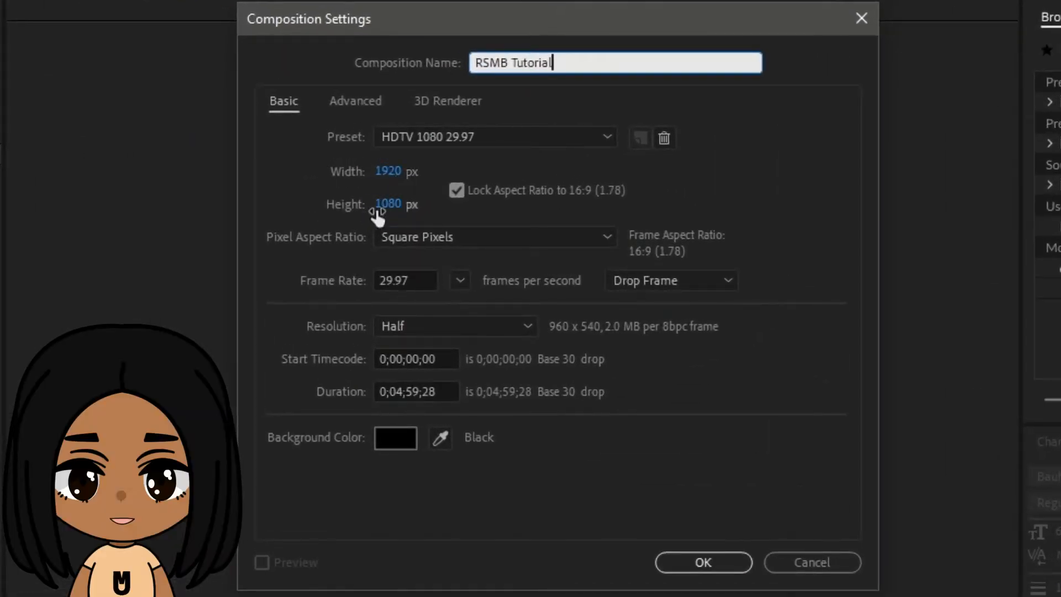
{"action": "mouse_move", "coordinate": [415, 386]}
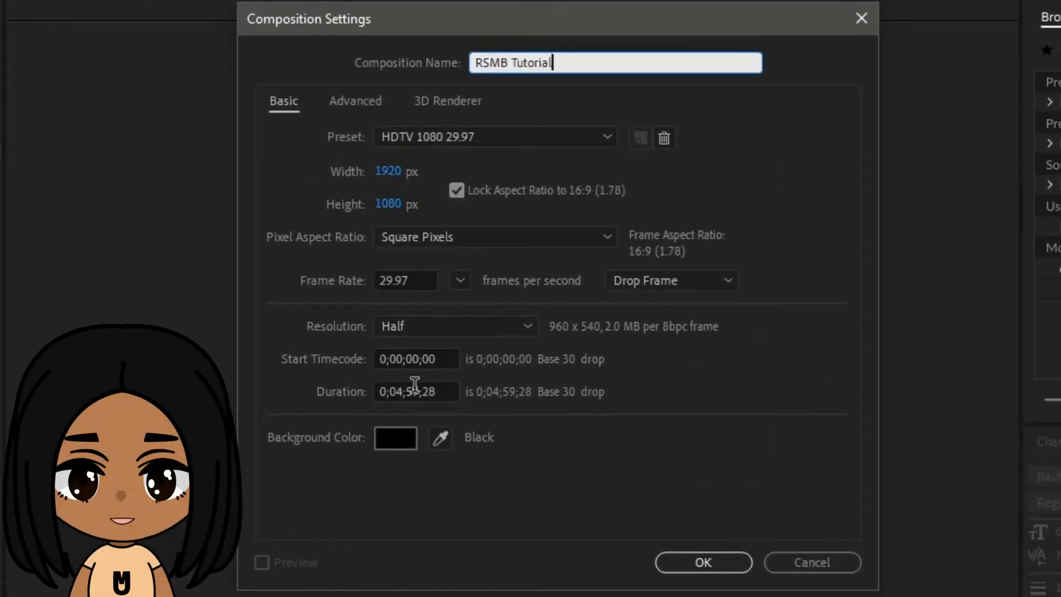
Set the composition duration to 0;00;59;00 and confirm the RSMB Tutorial settings.
{"action": "left_click", "coordinate": [413, 391]}
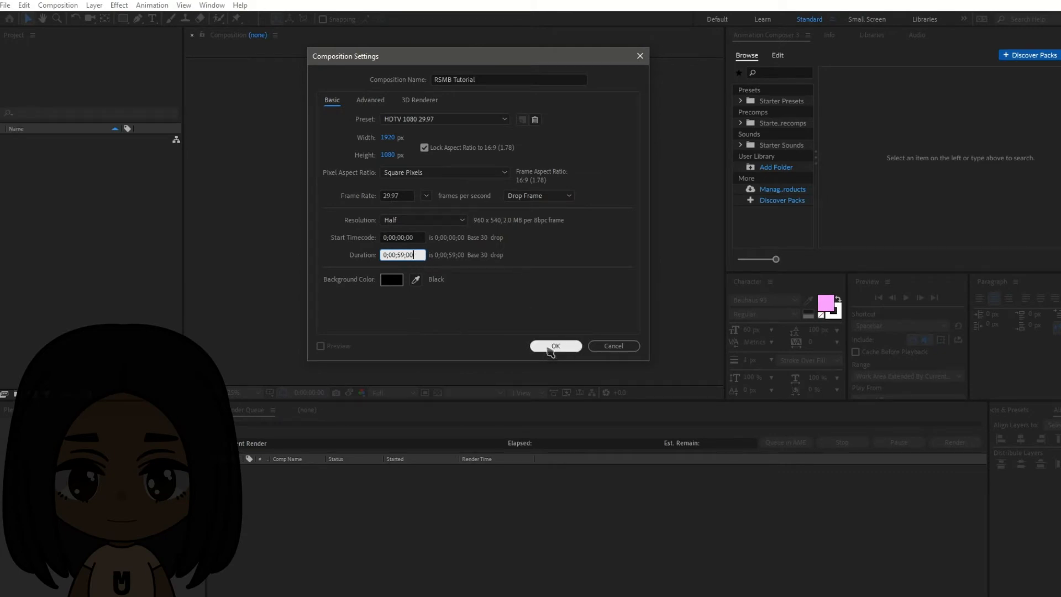
{"action": "left_click", "coordinate": [555, 346]}
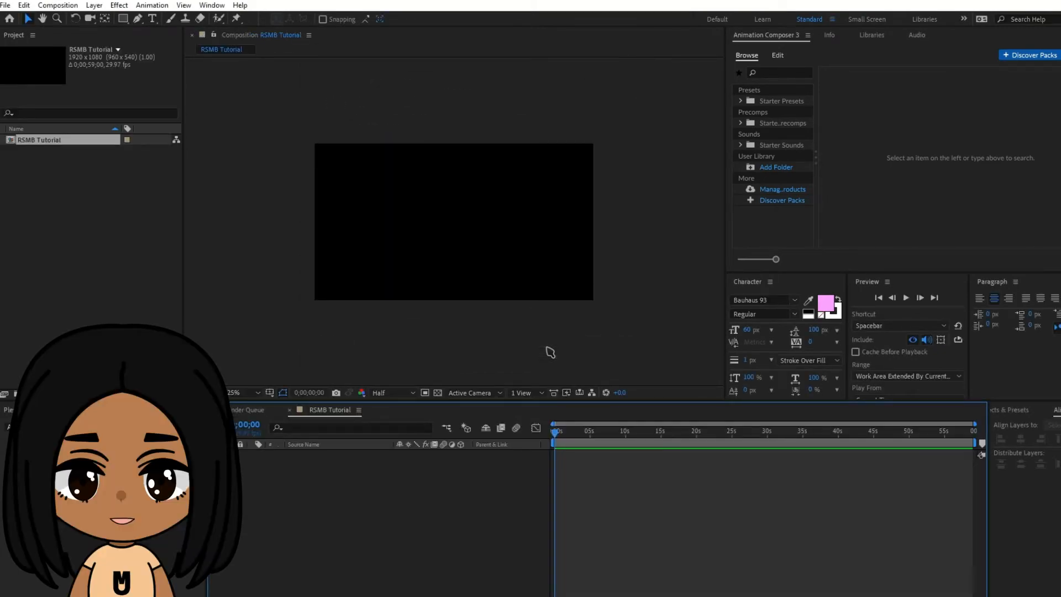
{"action": "left_click", "coordinate": [7, 5]}
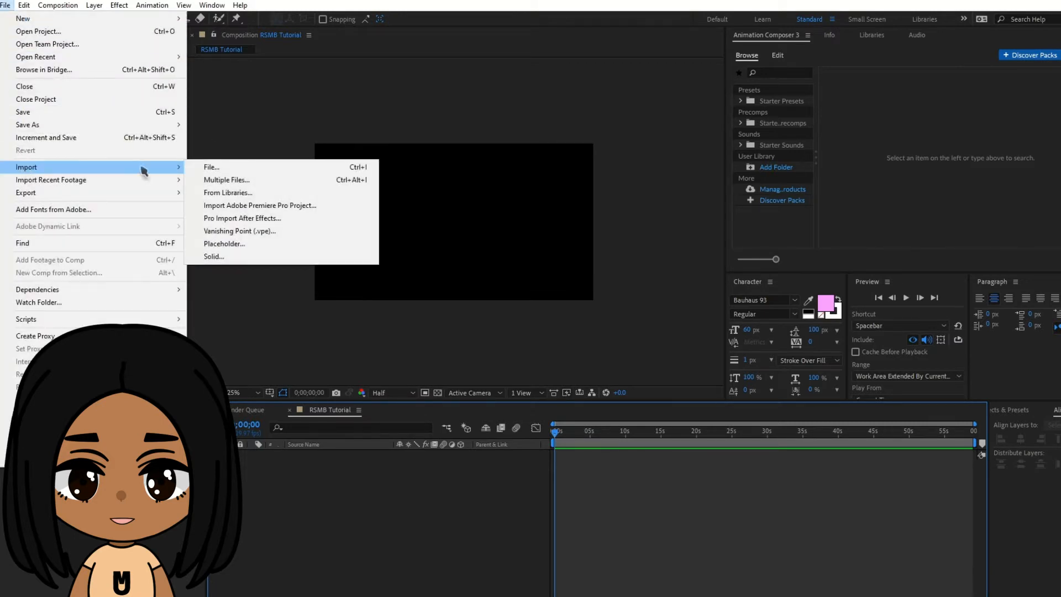
{"action": "left_click", "coordinate": [211, 167]}
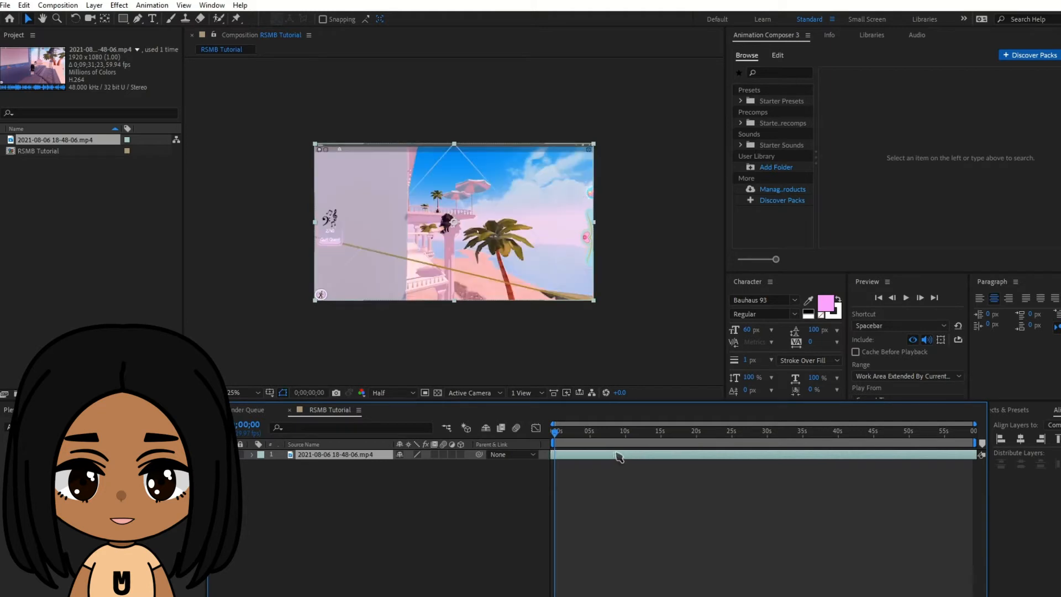
Switch the Composition viewer preview resolution to Quarter.
{"action": "left_click", "coordinate": [392, 392]}
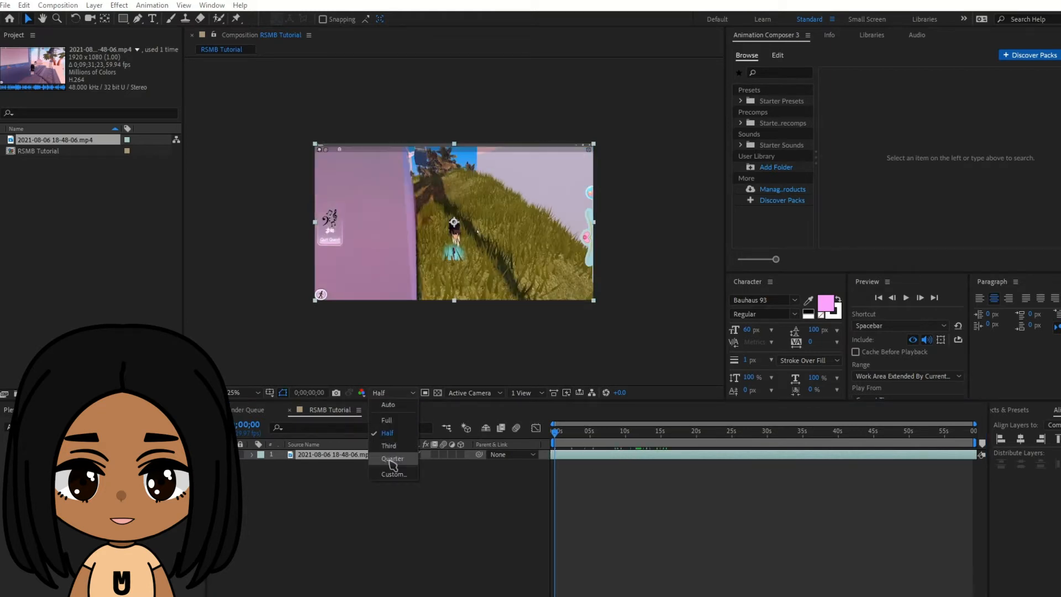
{"action": "key", "text": "ctrl+shift+d"}
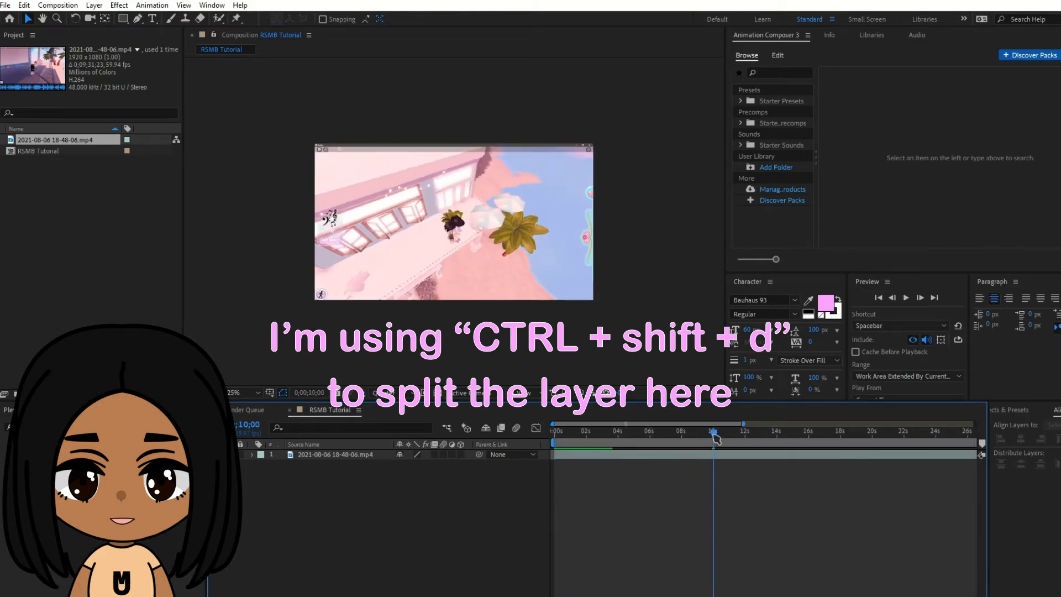
Split the gameplay layer at 10 seconds and delete the later piece.
{"action": "key", "text": "ctrl+shift+d"}
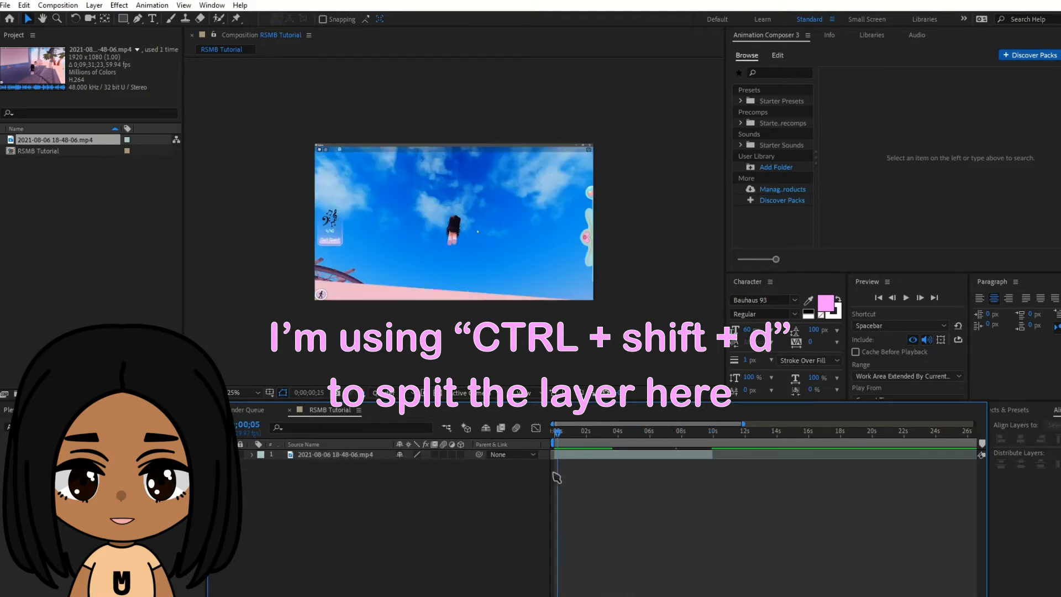
{"action": "key", "text": "ctrl+shift+d"}
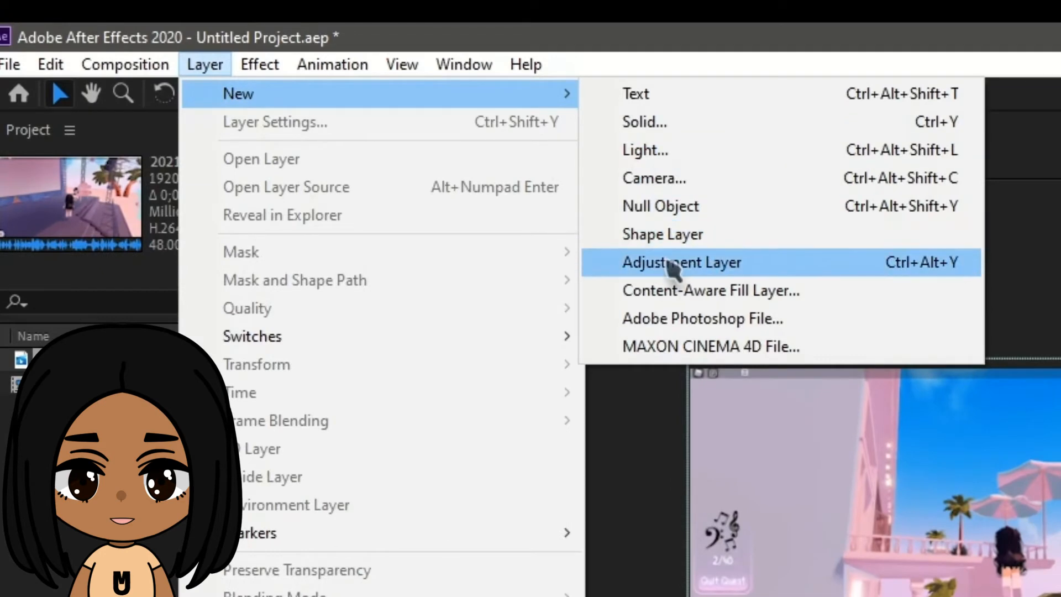
Add a new adjustment layer and search 'rsm' to apply RSMB Pro to it.
{"action": "left_click", "coordinate": [682, 263]}
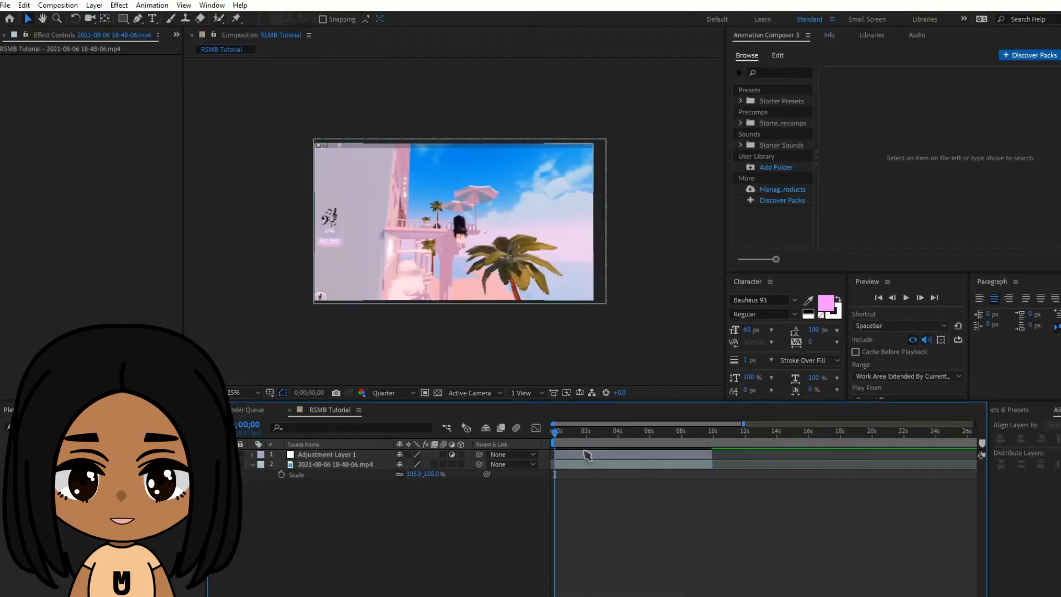
{"action": "type", "text": "rsm"}
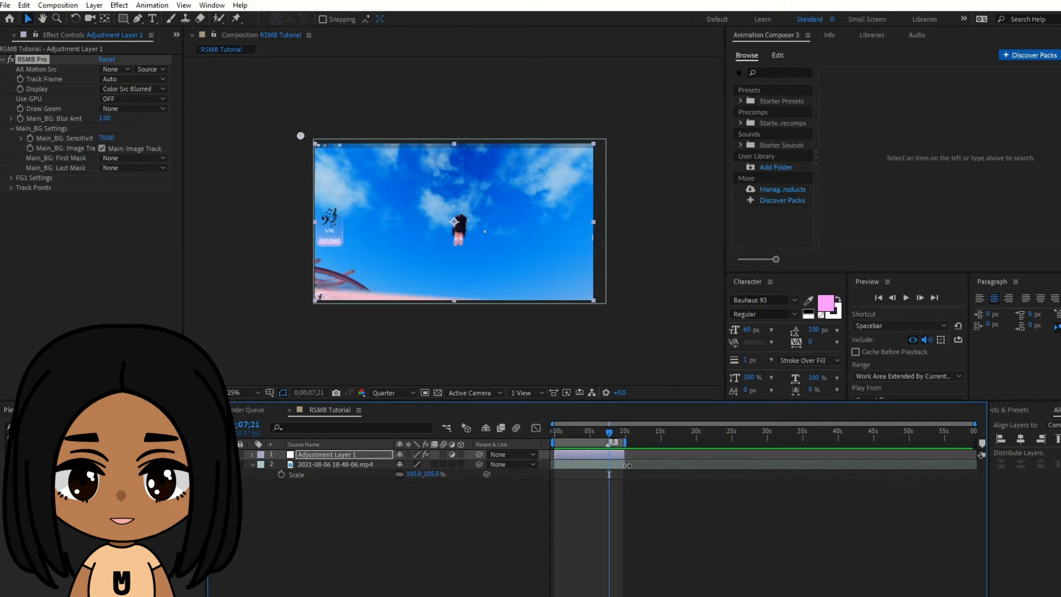
{"action": "mouse_move", "coordinate": [608, 438]}
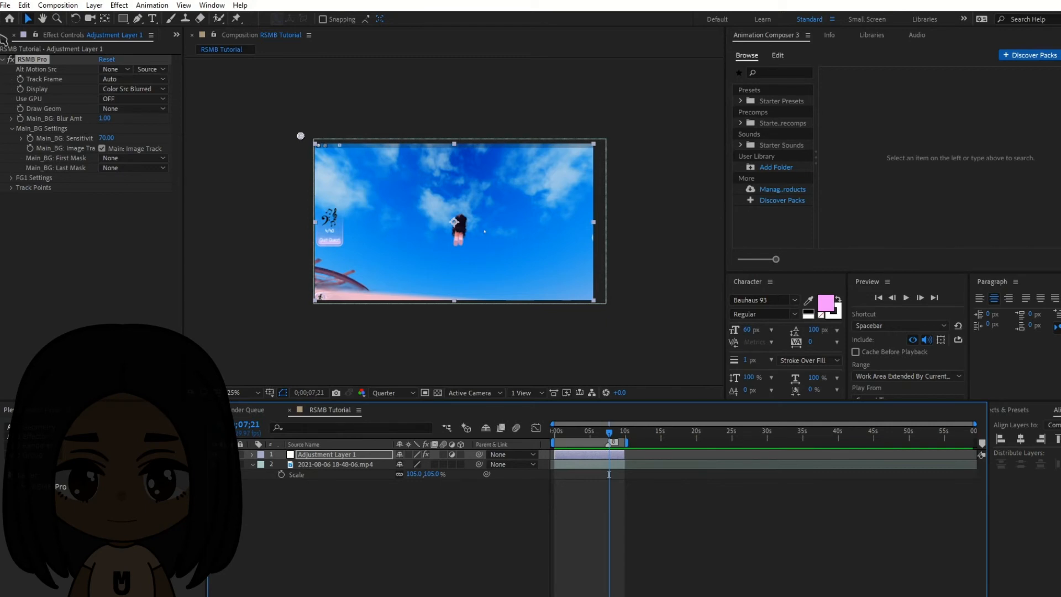
Add RSMB Tutorial to the Render Queue as lossless RSMB Tutorial.avi and start rendering.
{"action": "left_click", "coordinate": [6, 4]}
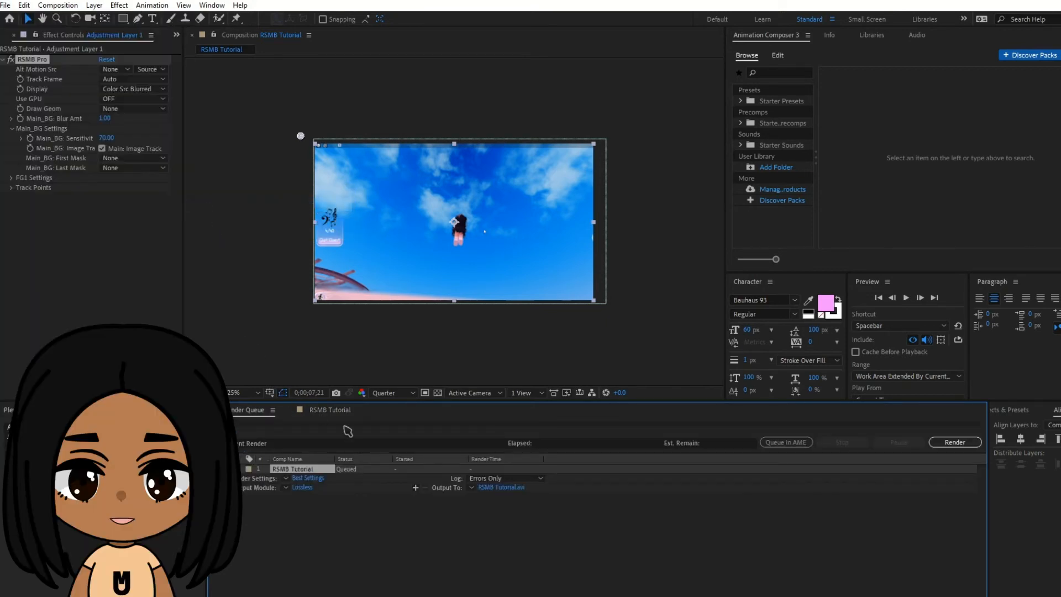
{"action": "left_click", "coordinate": [955, 443]}
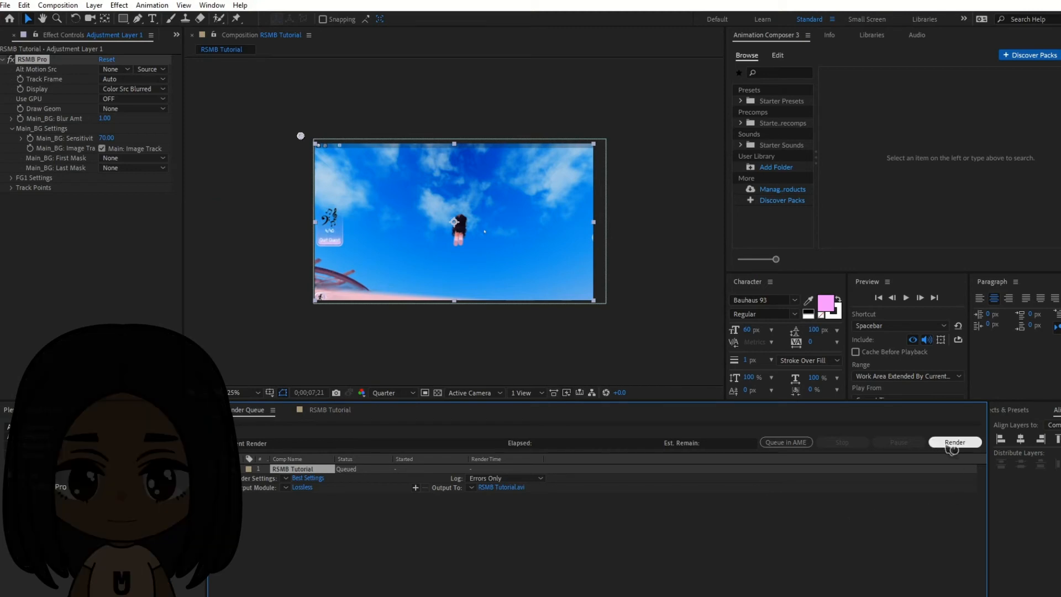